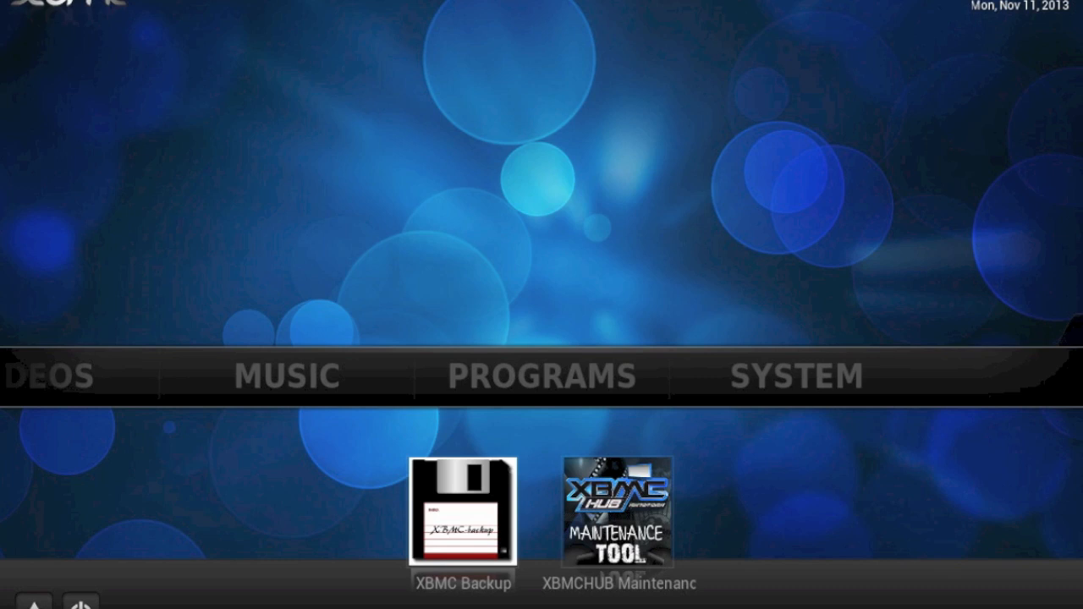
{"action": "mouse_move", "coordinate": [709, 305]}
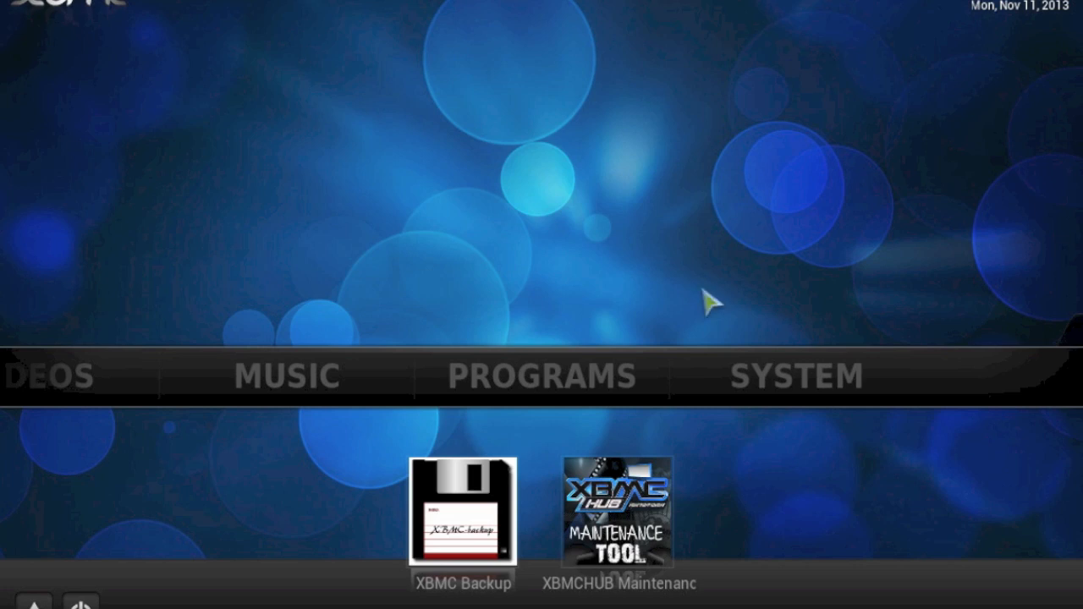
{"action": "mouse_move", "coordinate": [610, 419]}
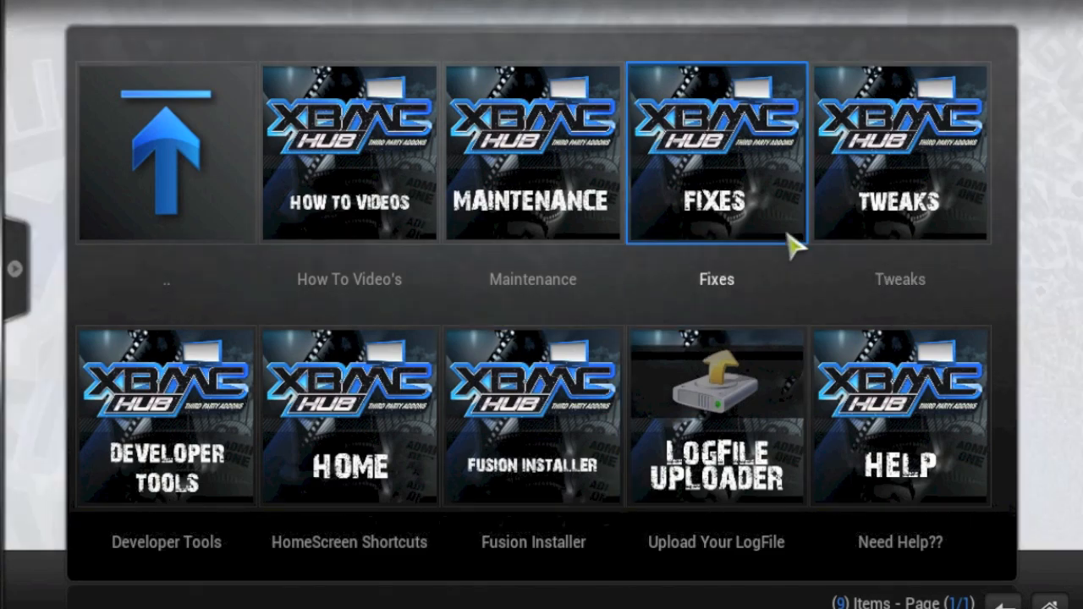
Open Wallpaper Downloads under the tweaks category and select the hdwallpapers.in source
{"action": "left_click", "coordinate": [716, 152]}
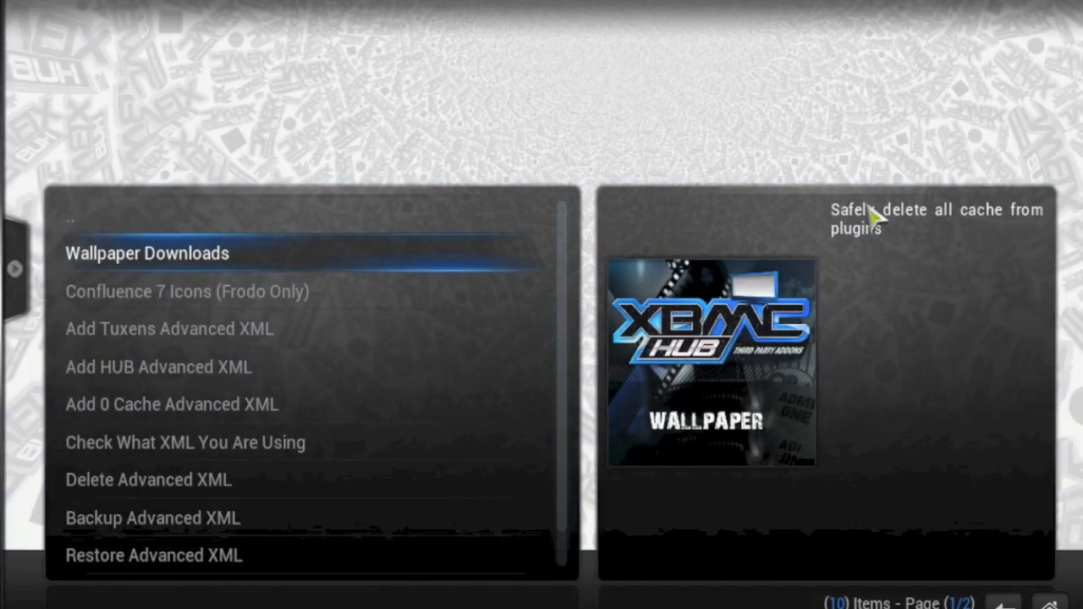
{"action": "left_click", "coordinate": [145, 253]}
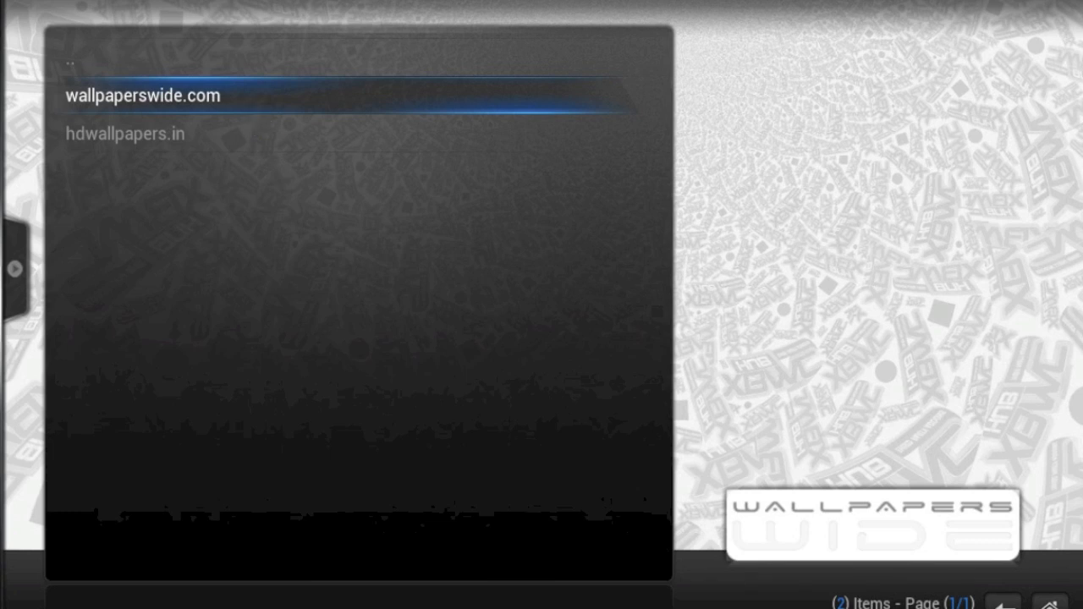
{"action": "mouse_move", "coordinate": [258, 133]}
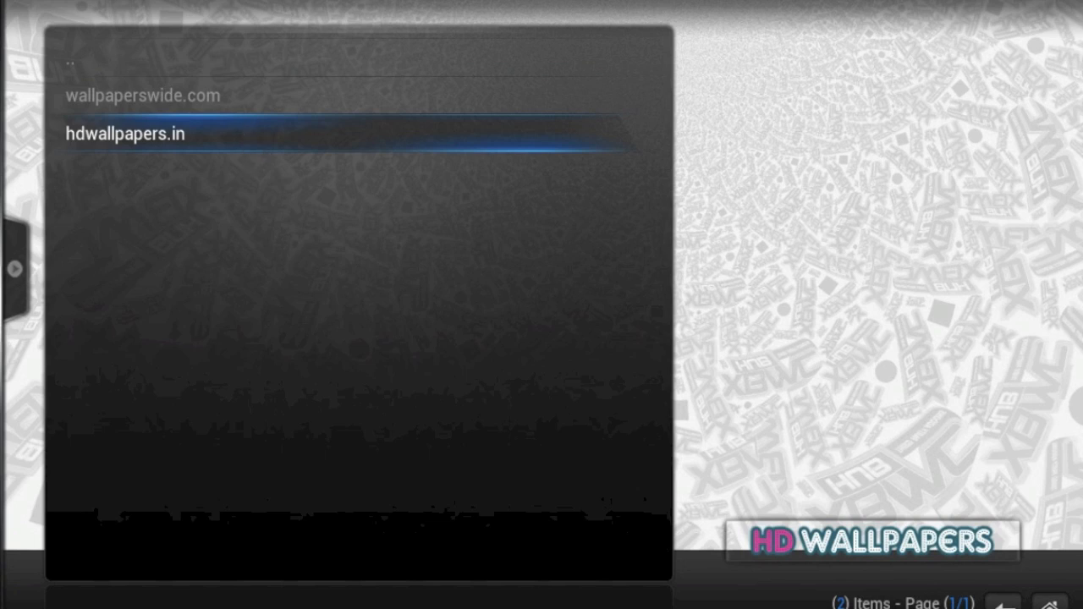
{"action": "left_click", "coordinate": [125, 134]}
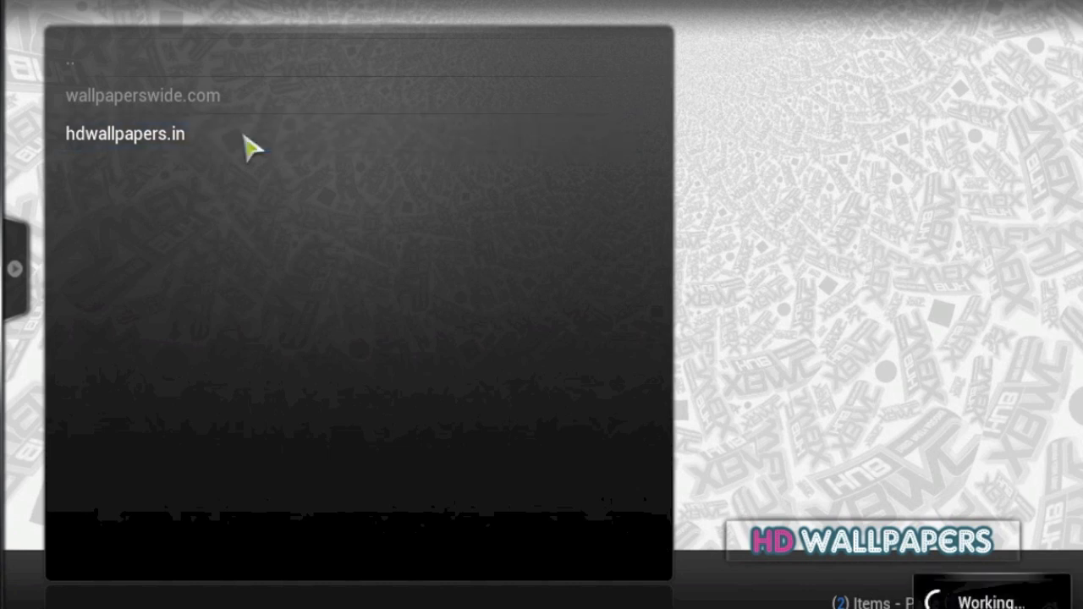
{"action": "left_click", "coordinate": [124, 132]}
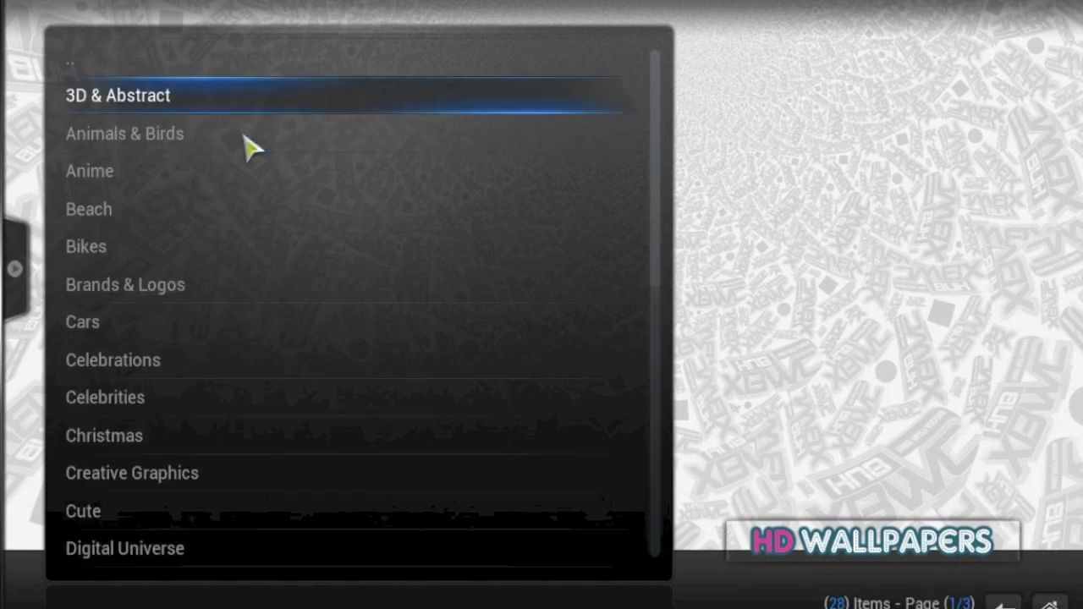
{"action": "mouse_move", "coordinate": [232, 103]}
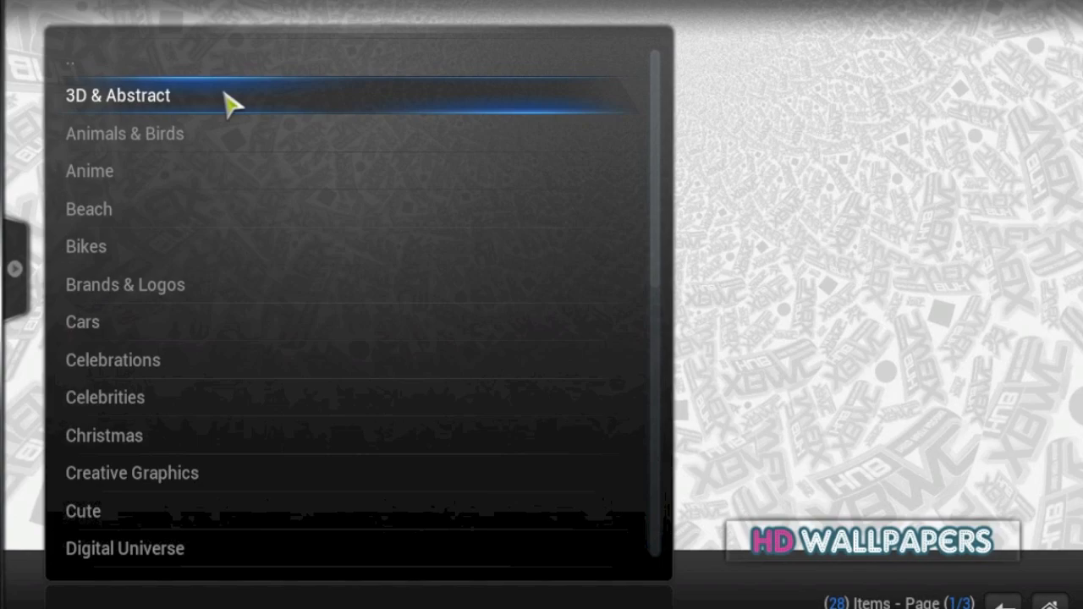
Open the 3D & Abstract category and start downloading the 3D Inspiration wallpaper
{"action": "left_click", "coordinate": [117, 95]}
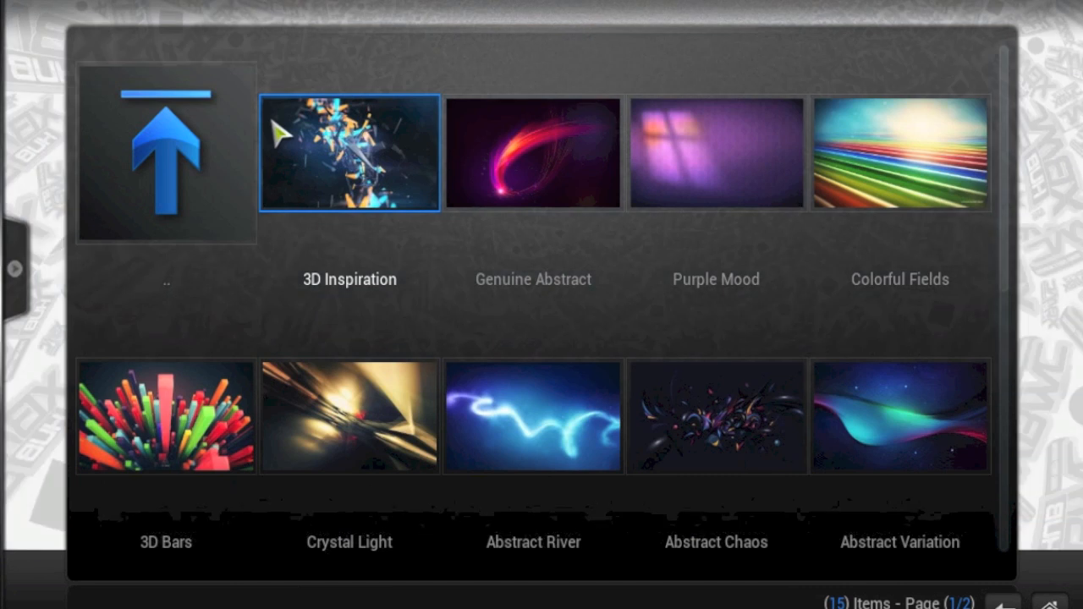
{"action": "mouse_move", "coordinate": [279, 169]}
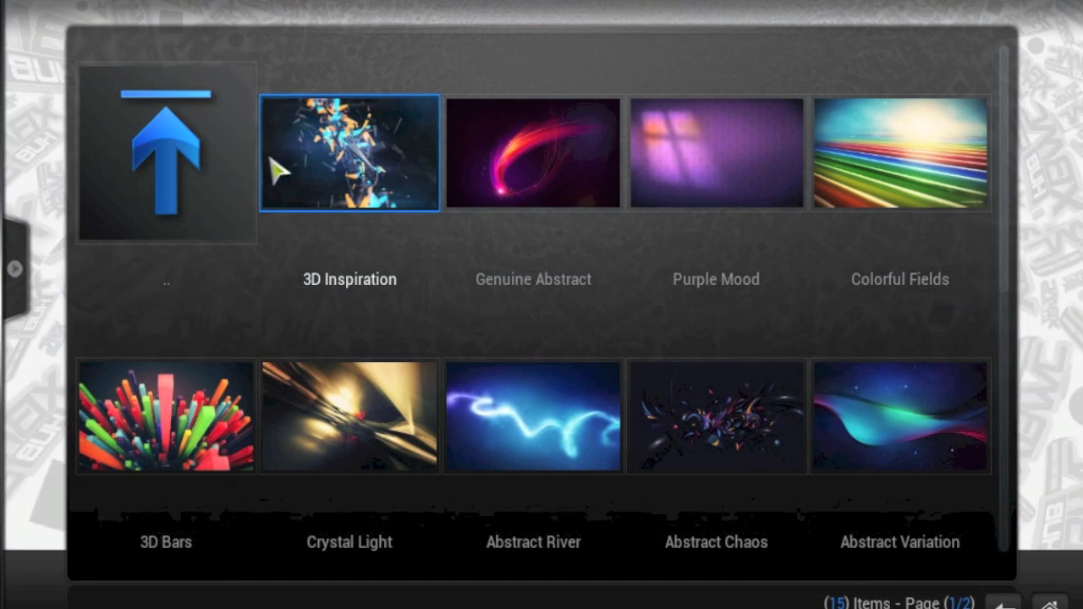
{"action": "mouse_move", "coordinate": [294, 169]}
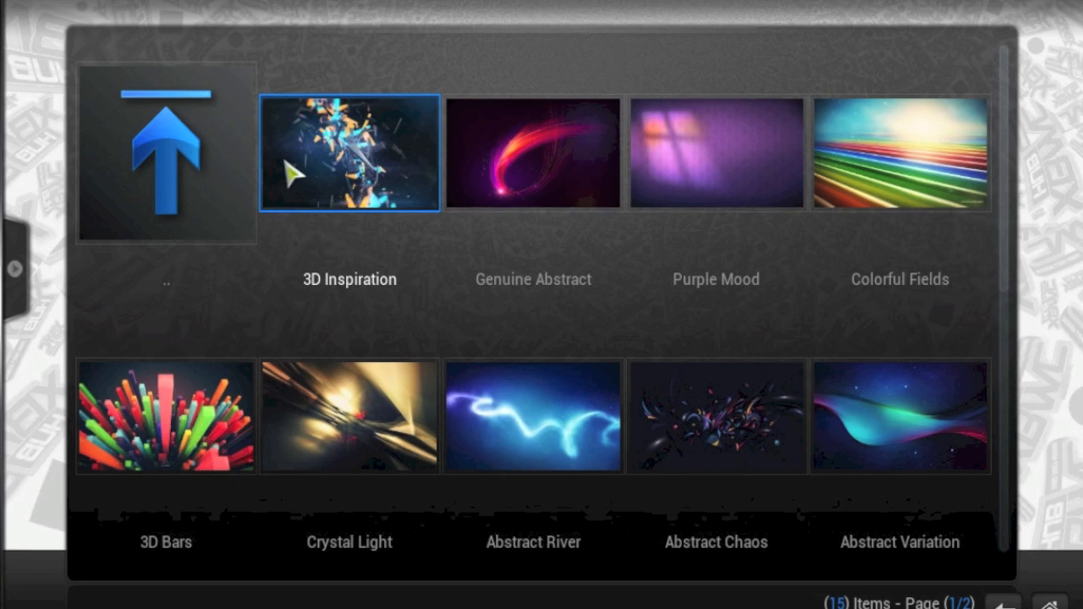
{"action": "left_click", "coordinate": [349, 153]}
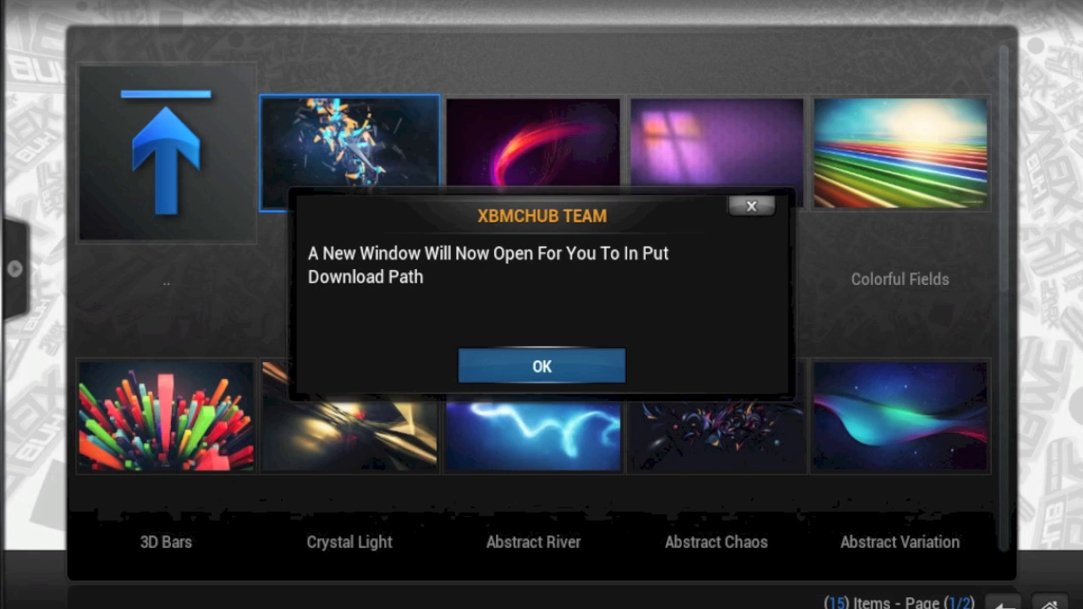
{"action": "mouse_move", "coordinate": [483, 245]}
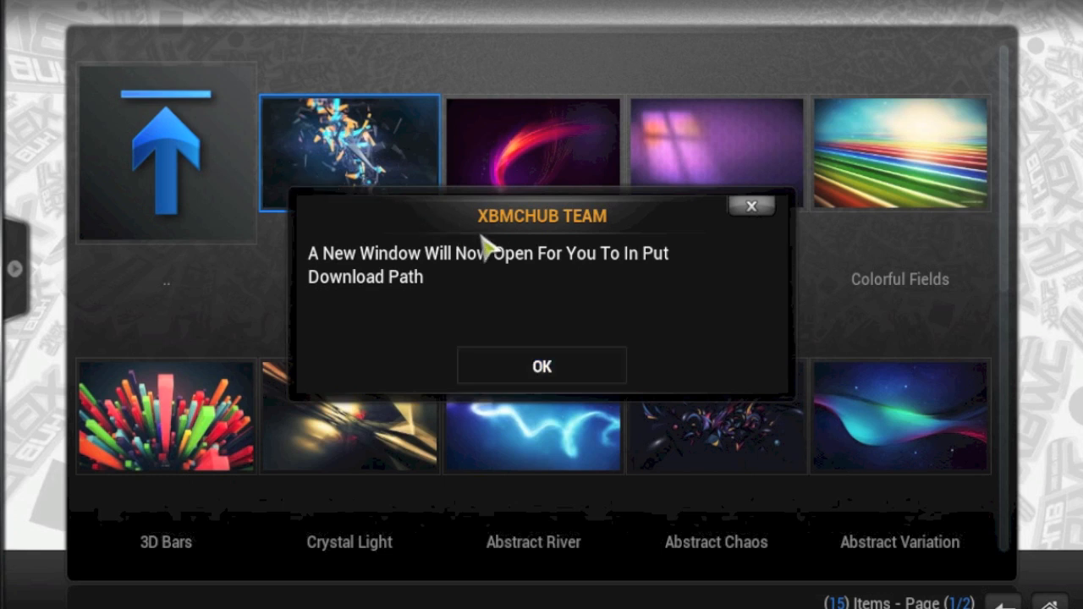
{"action": "mouse_move", "coordinate": [542, 343]}
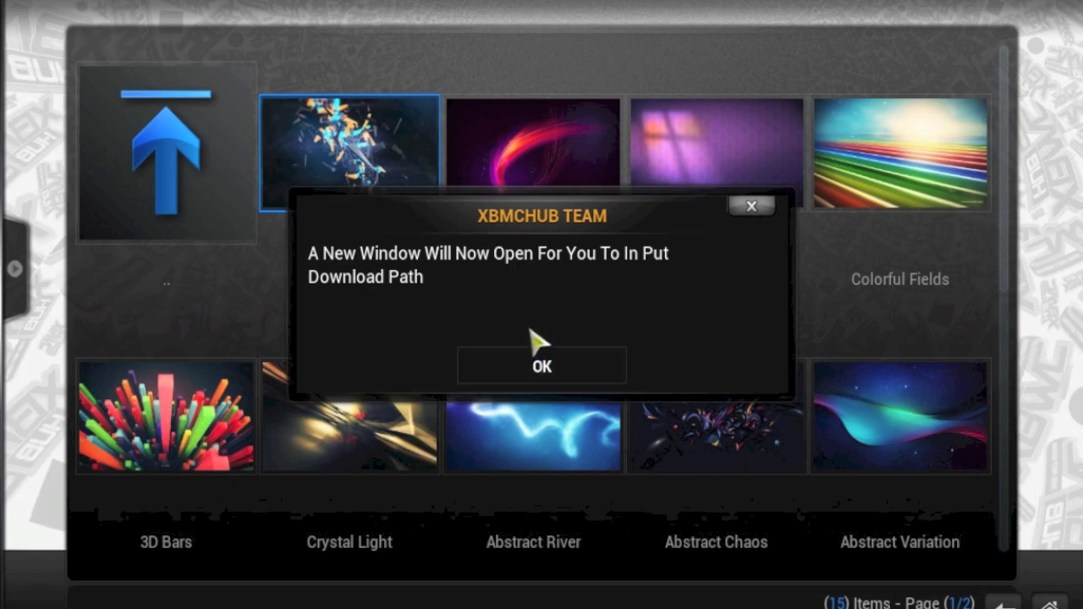
Set the wallpaper download folder to Macintosh HD /Downloads/, then view the 3D Inspiration thumbnail
{"action": "left_click", "coordinate": [542, 366]}
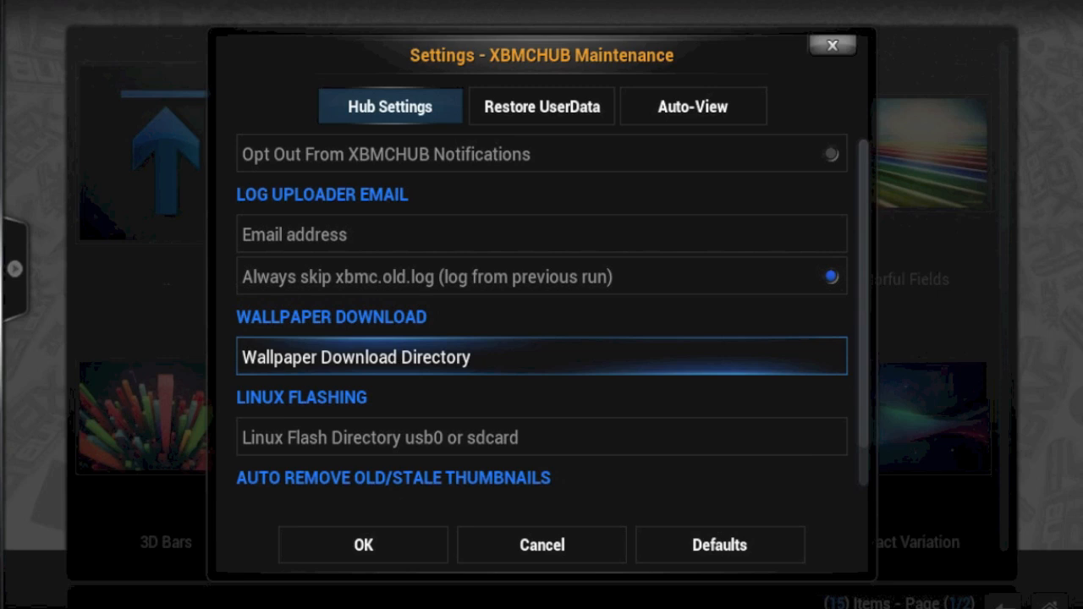
{"action": "mouse_move", "coordinate": [512, 364]}
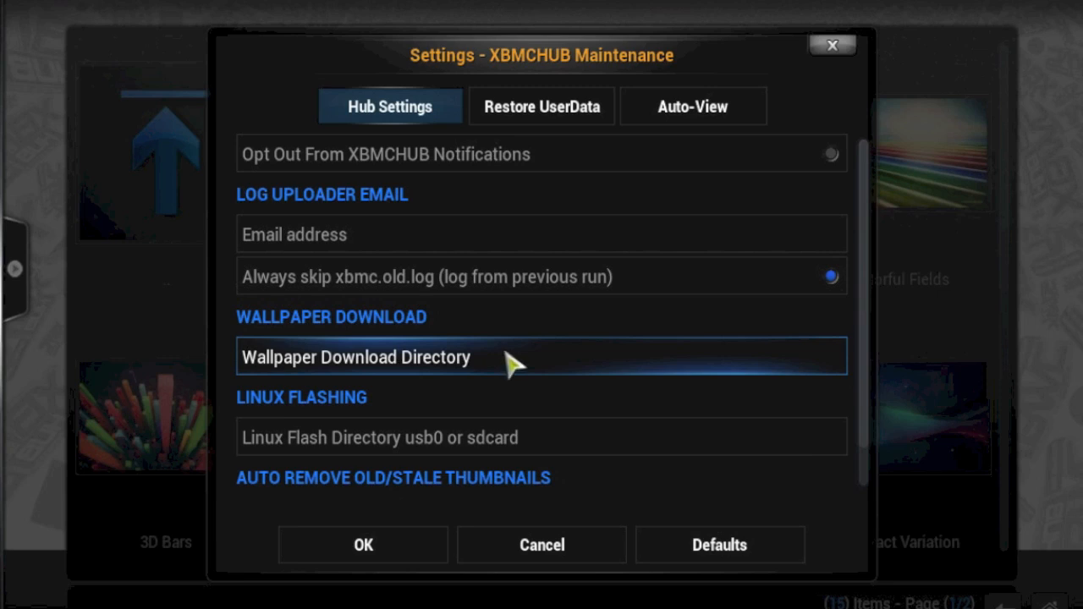
{"action": "left_click", "coordinate": [542, 357]}
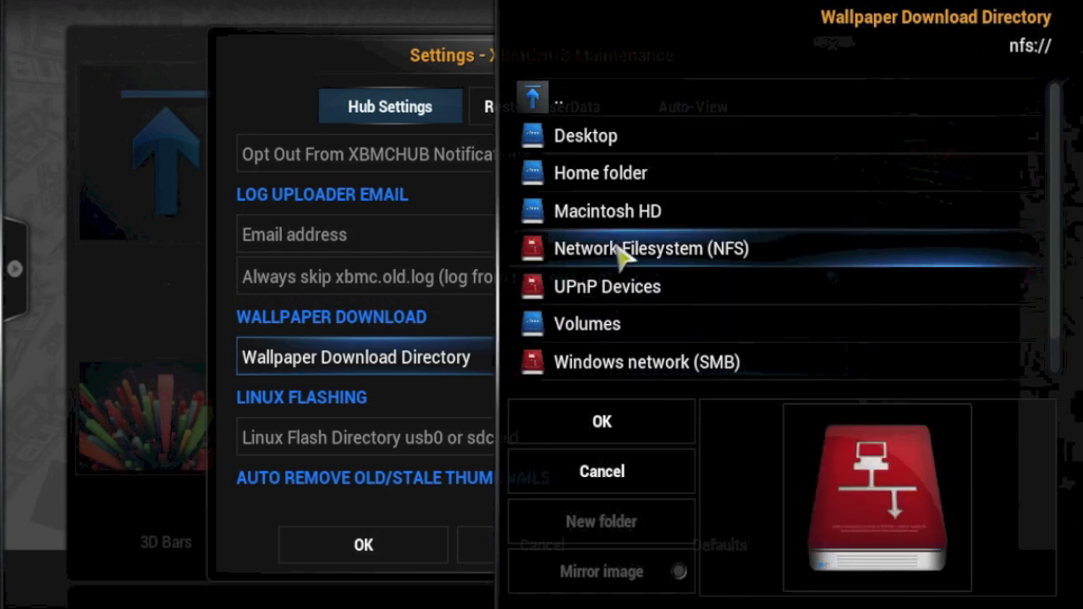
{"action": "double_click", "coordinate": [607, 211]}
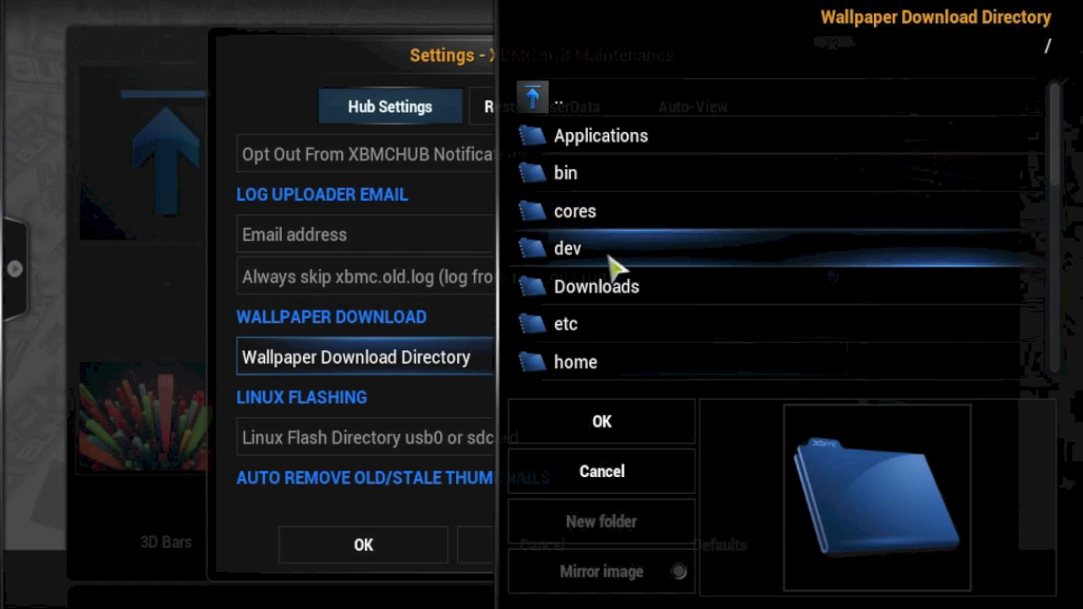
{"action": "double_click", "coordinate": [597, 286]}
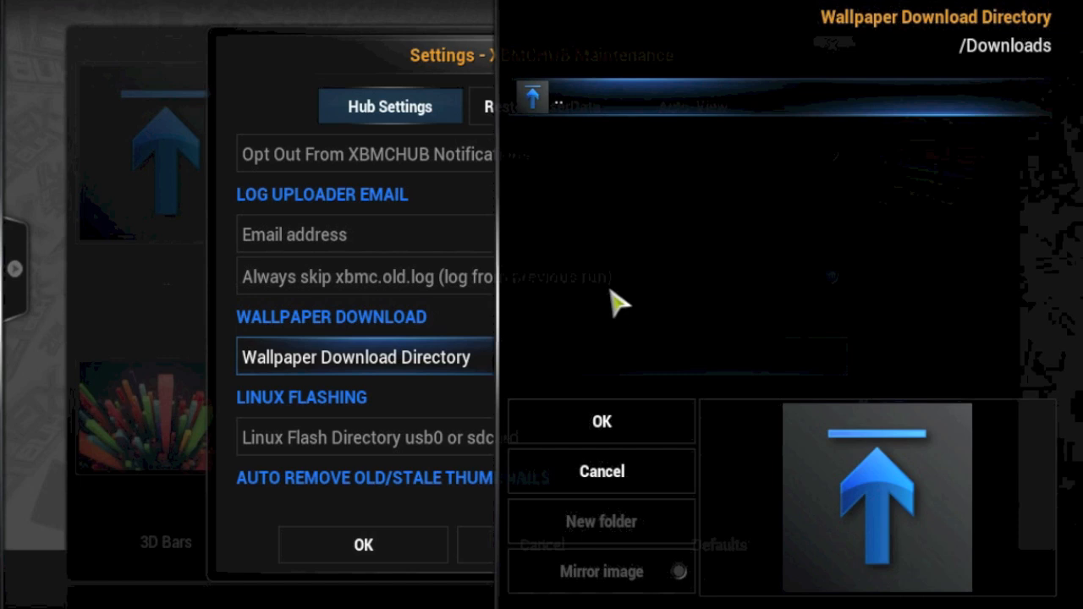
{"action": "mouse_move", "coordinate": [630, 372]}
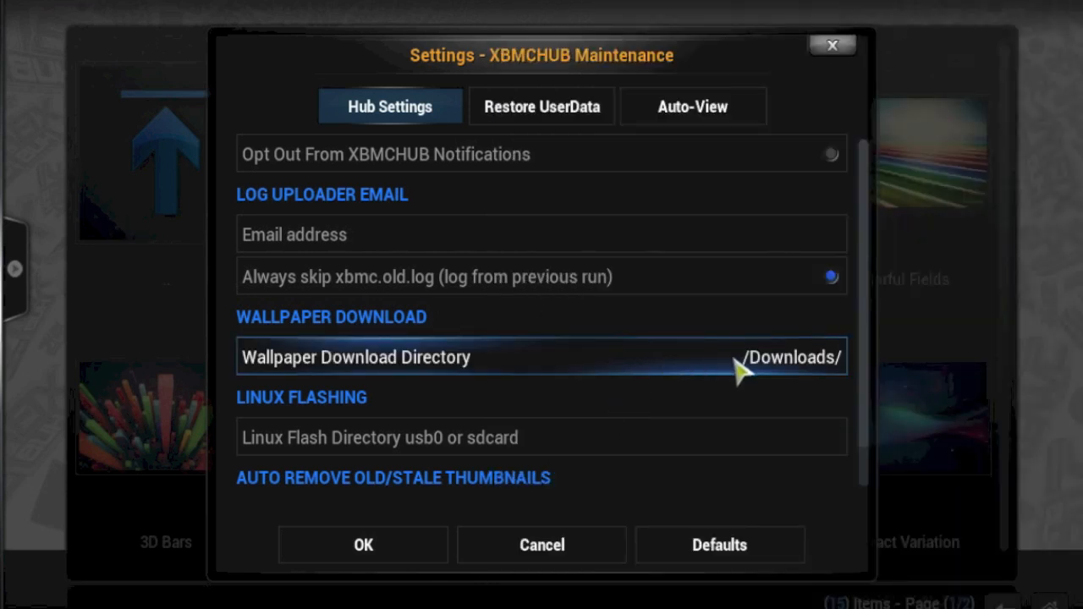
{"action": "mouse_move", "coordinate": [749, 372]}
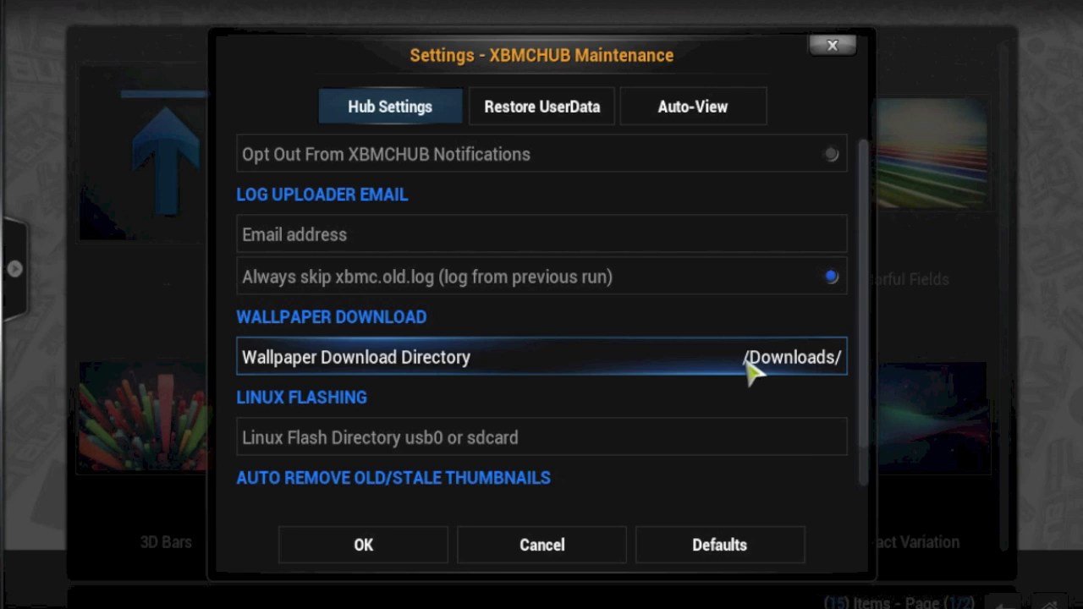
{"action": "mouse_move", "coordinate": [716, 376]}
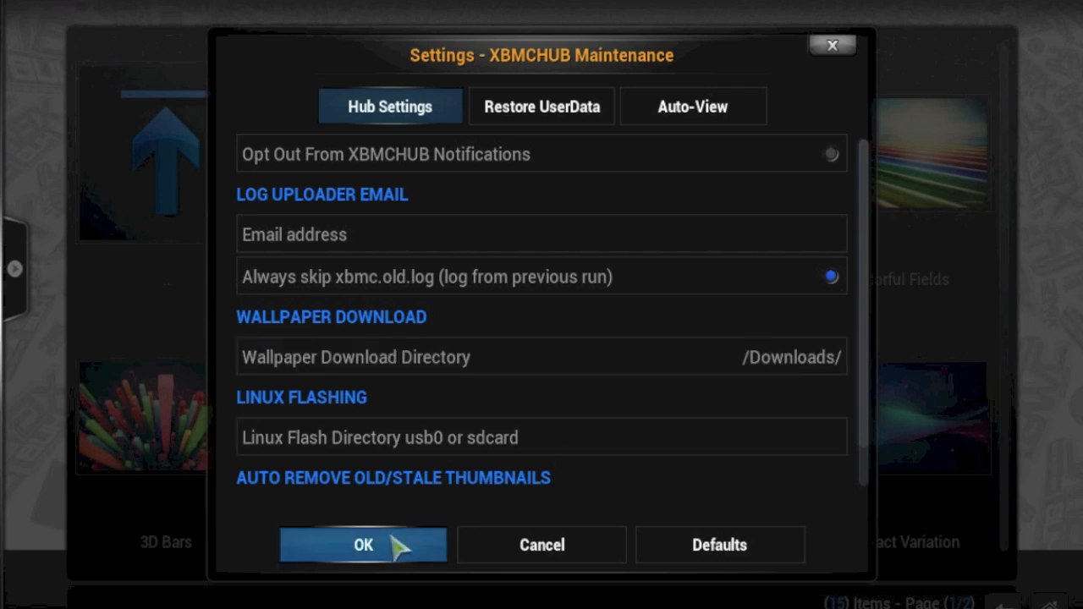
{"action": "left_click", "coordinate": [362, 544]}
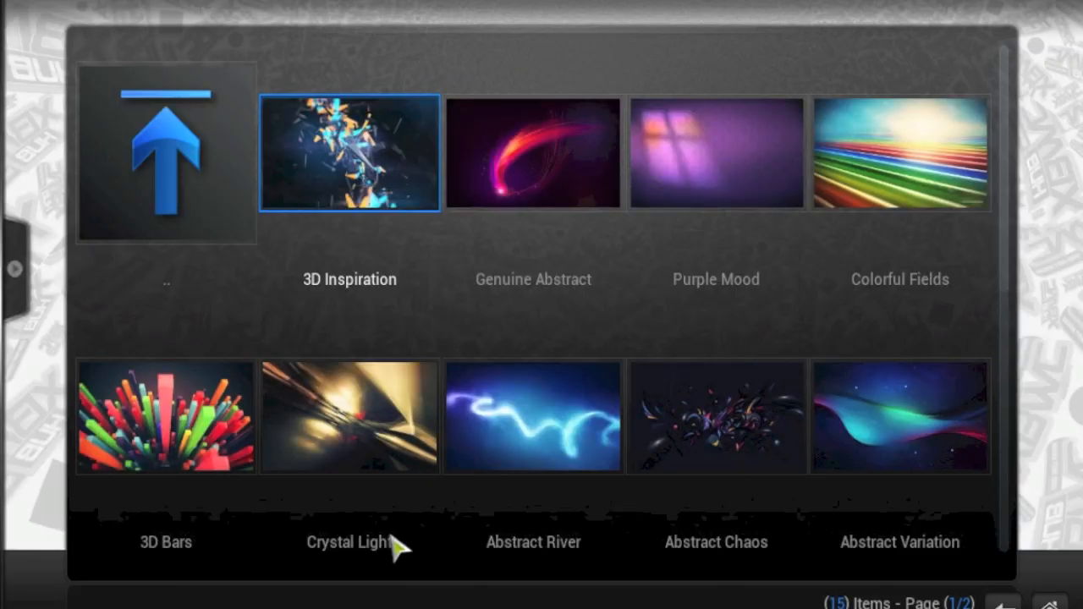
View Crystal Light, return Home, and open System > Settings > Appearance for Confluence
{"action": "left_click", "coordinate": [349, 417]}
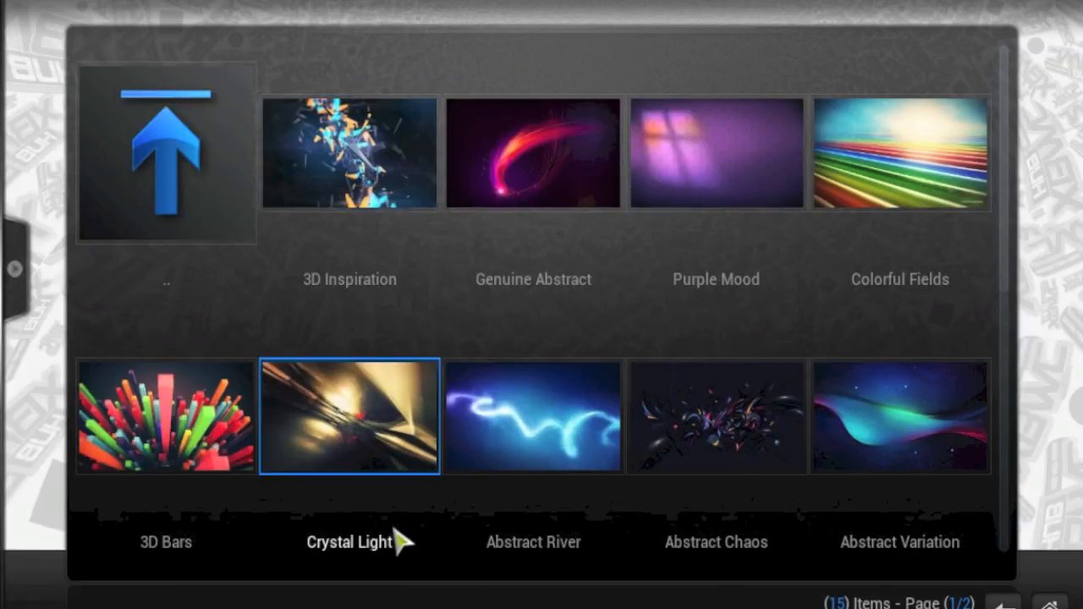
{"action": "left_click", "coordinate": [899, 415]}
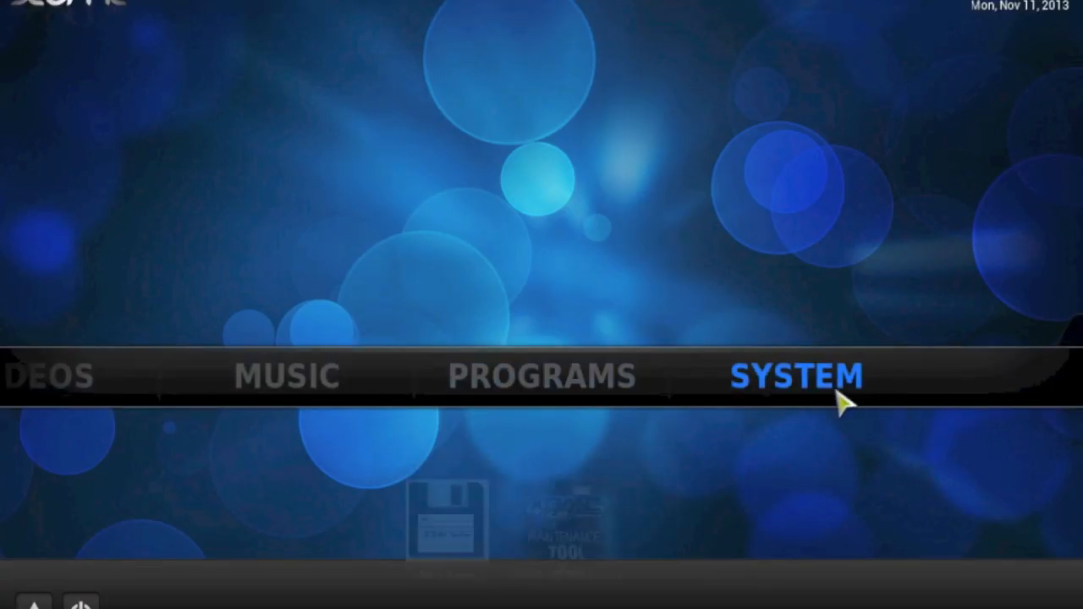
{"action": "left_click", "coordinate": [795, 375]}
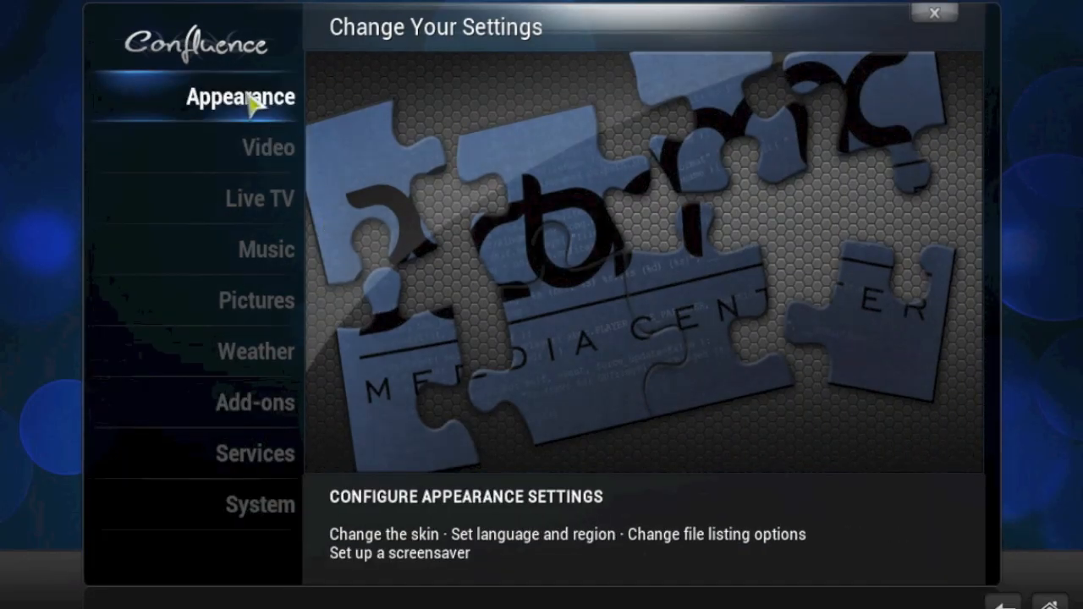
{"action": "left_click", "coordinate": [240, 96]}
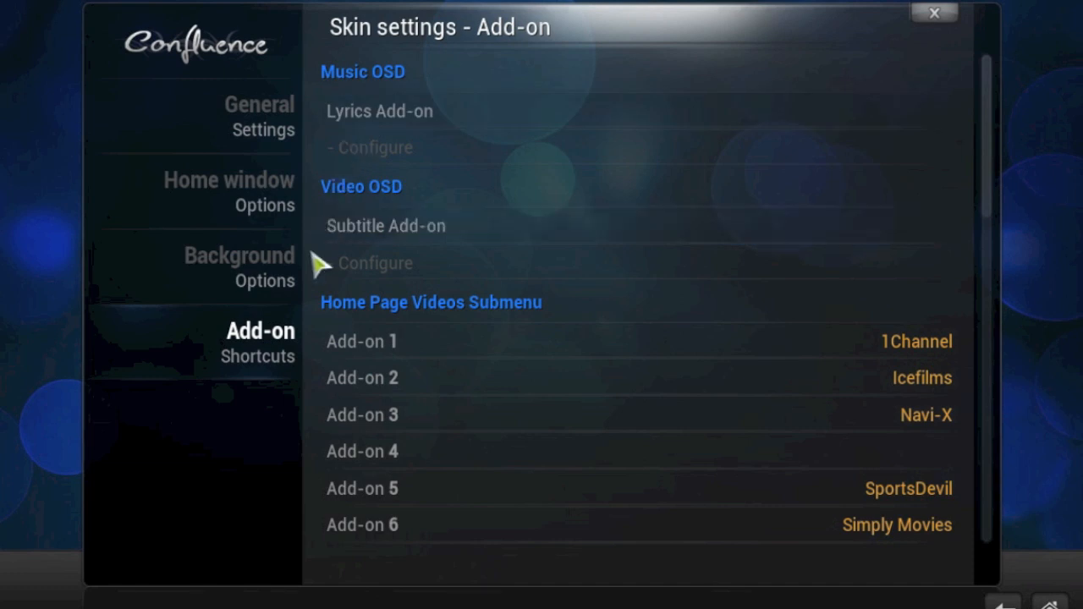
Enable Custom Background and set its path to /Downloads/3D Inspiration.jpg
{"action": "left_click", "coordinate": [238, 267]}
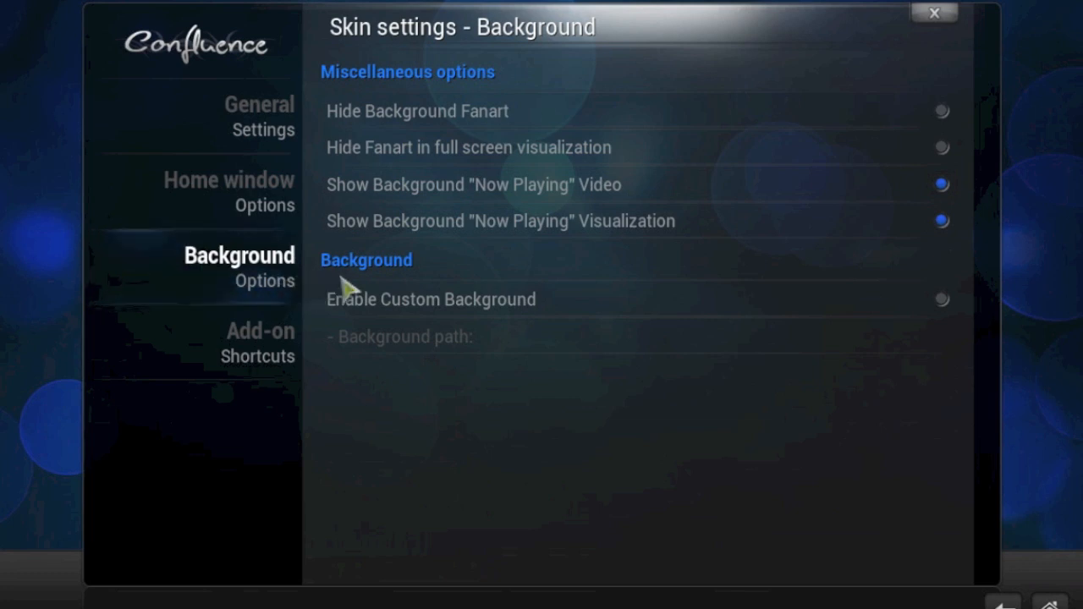
{"action": "mouse_move", "coordinate": [351, 288]}
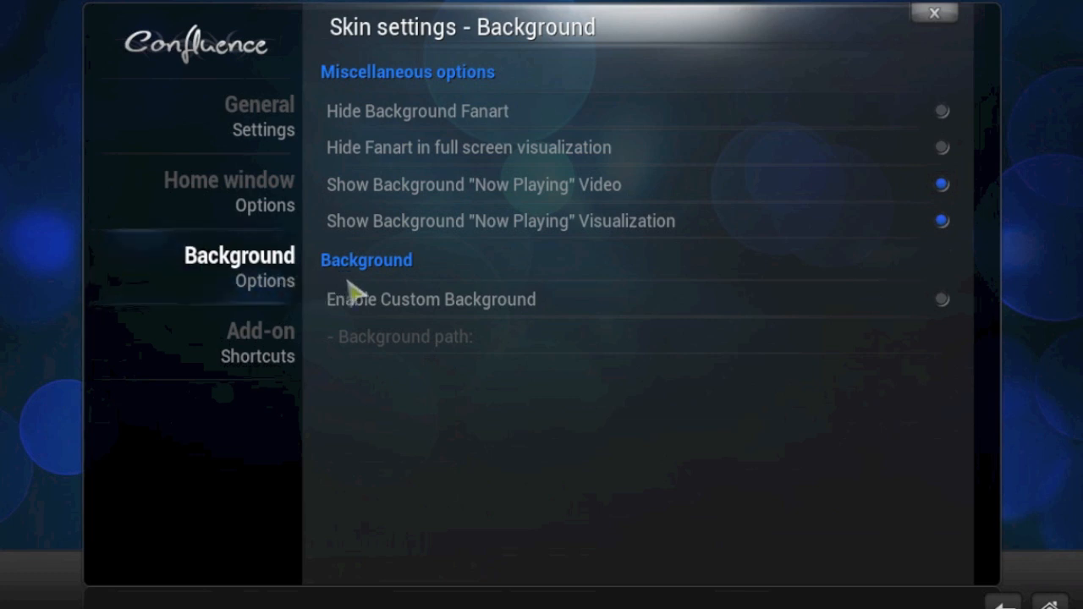
{"action": "mouse_move", "coordinate": [694, 311]}
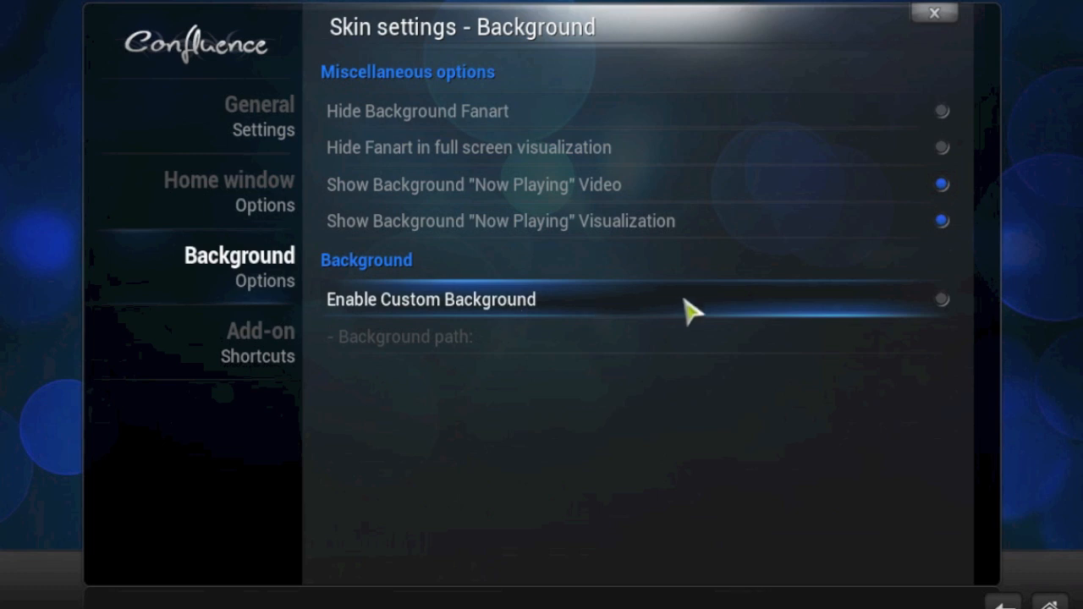
{"action": "mouse_move", "coordinate": [942, 315]}
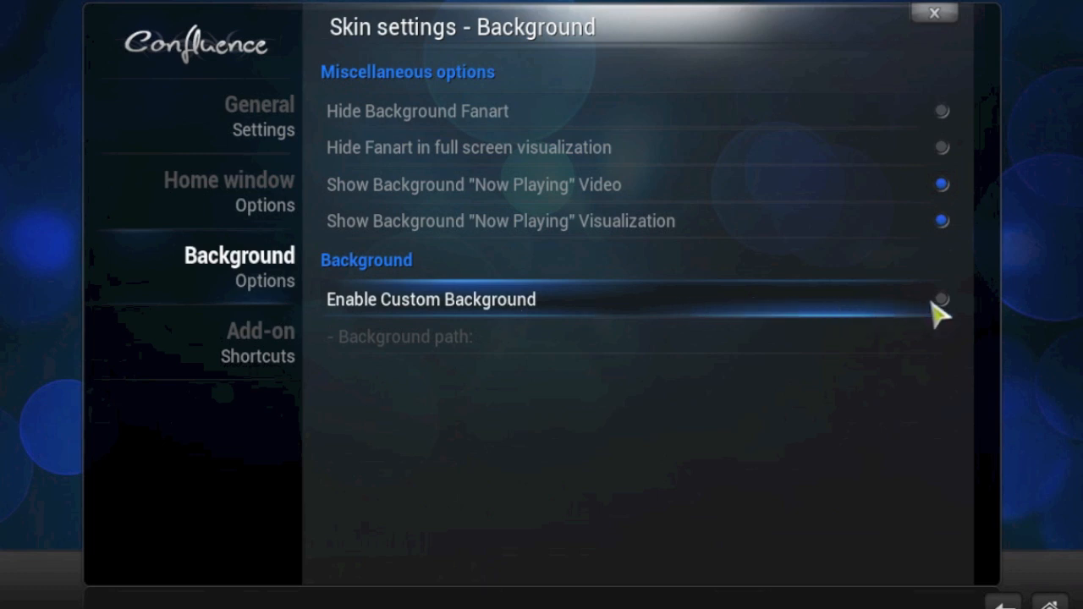
{"action": "left_click", "coordinate": [941, 299]}
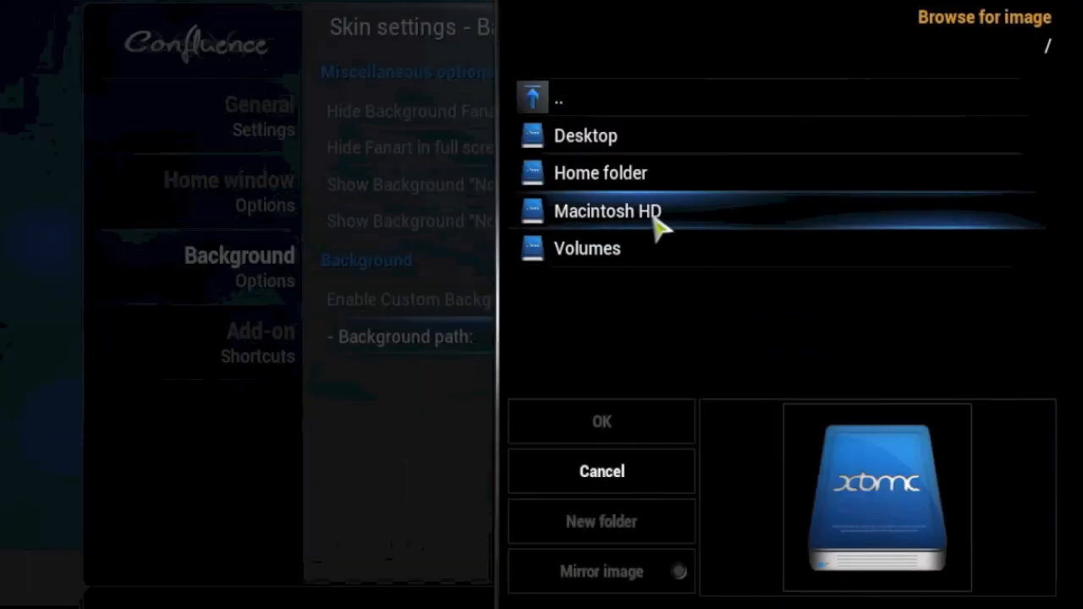
{"action": "double_click", "coordinate": [608, 210]}
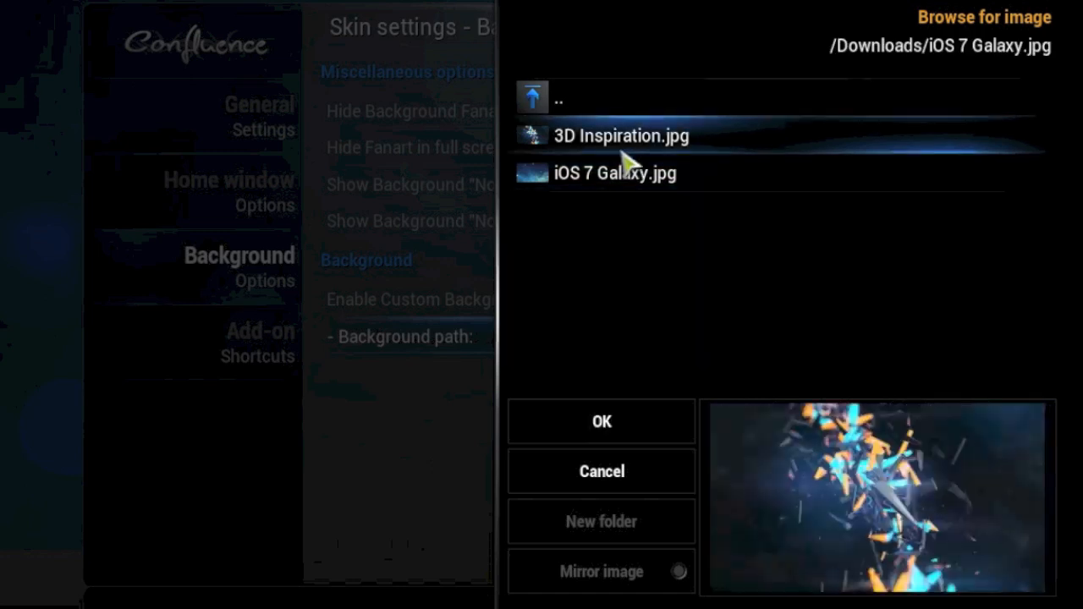
{"action": "left_click", "coordinate": [622, 135]}
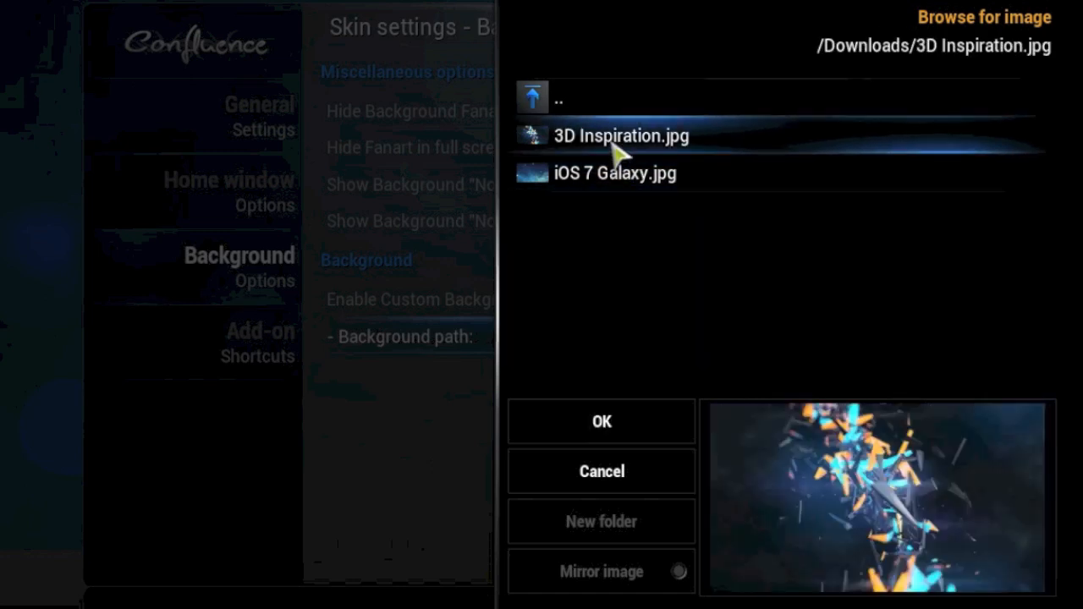
{"action": "left_click", "coordinate": [601, 421]}
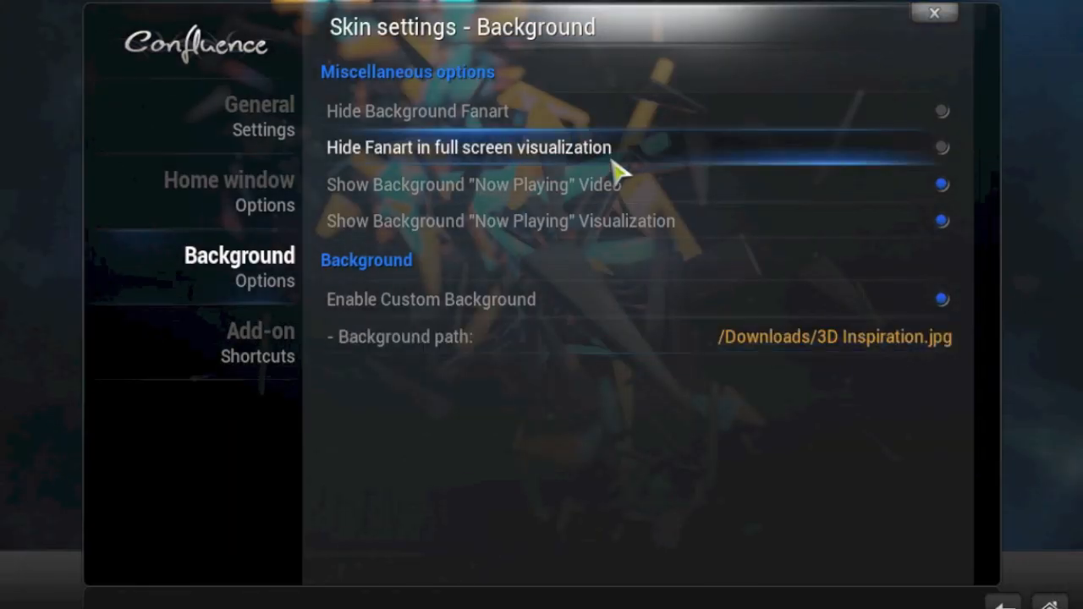
Return Home to see the 3D Inspiration background, then reopen System settings
{"action": "left_click", "coordinate": [259, 116]}
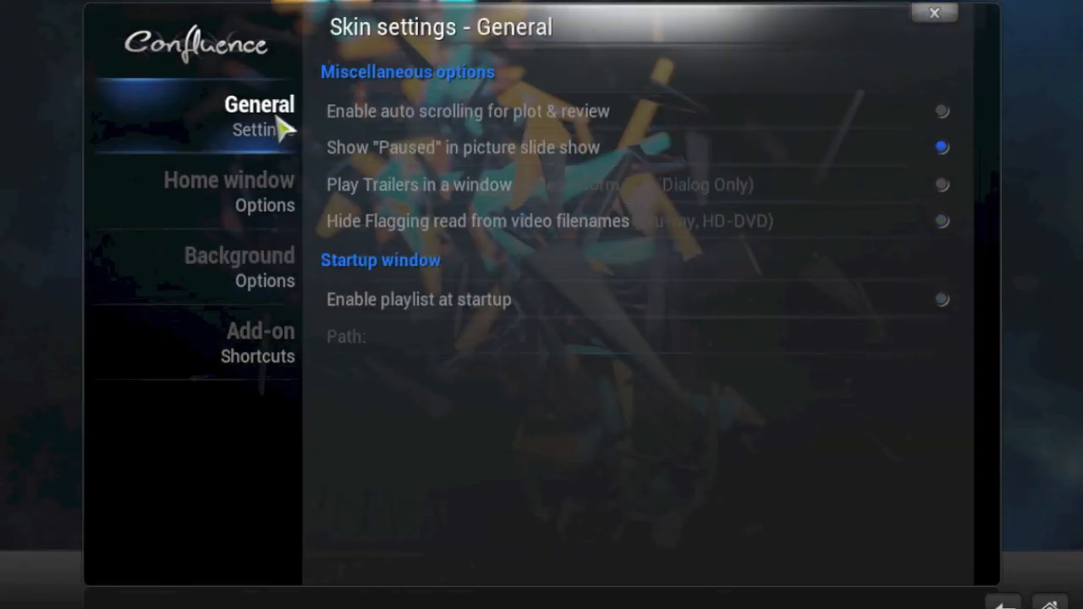
{"action": "mouse_move", "coordinate": [931, 416]}
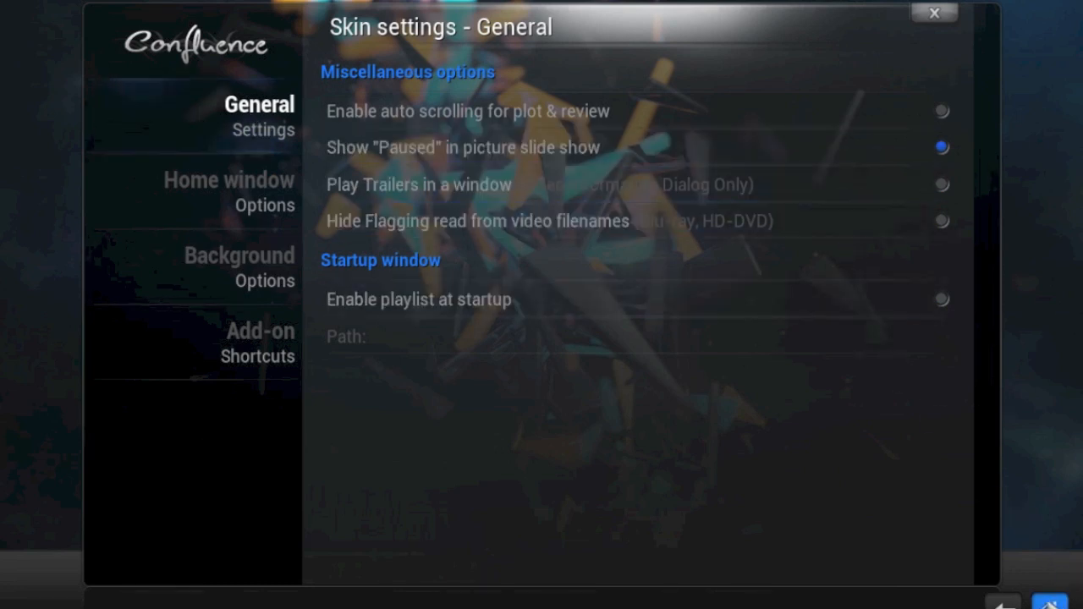
{"action": "left_click", "coordinate": [935, 13]}
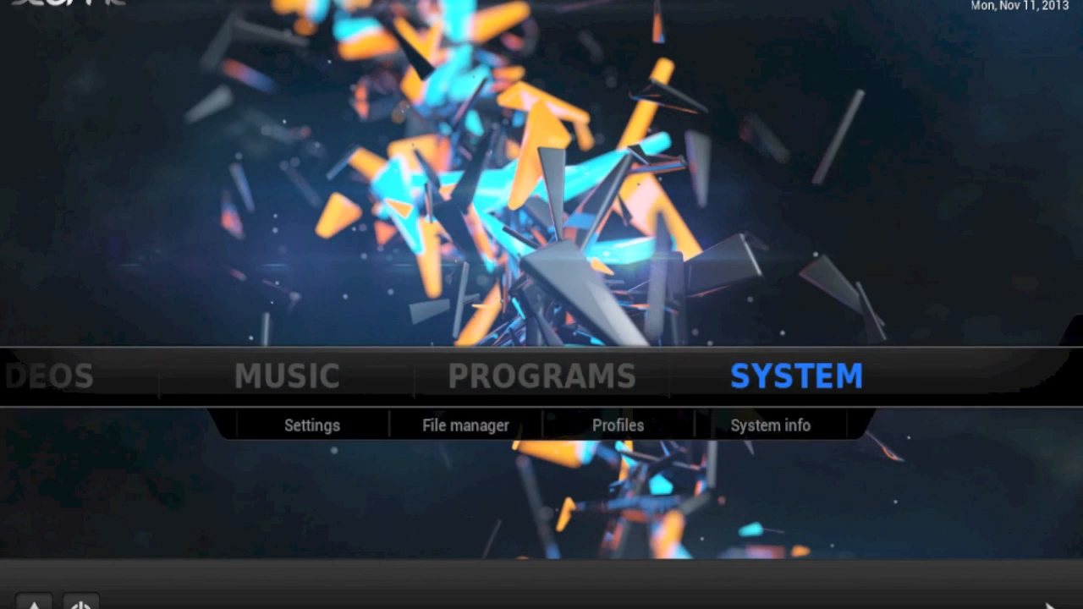
{"action": "mouse_move", "coordinate": [681, 404]}
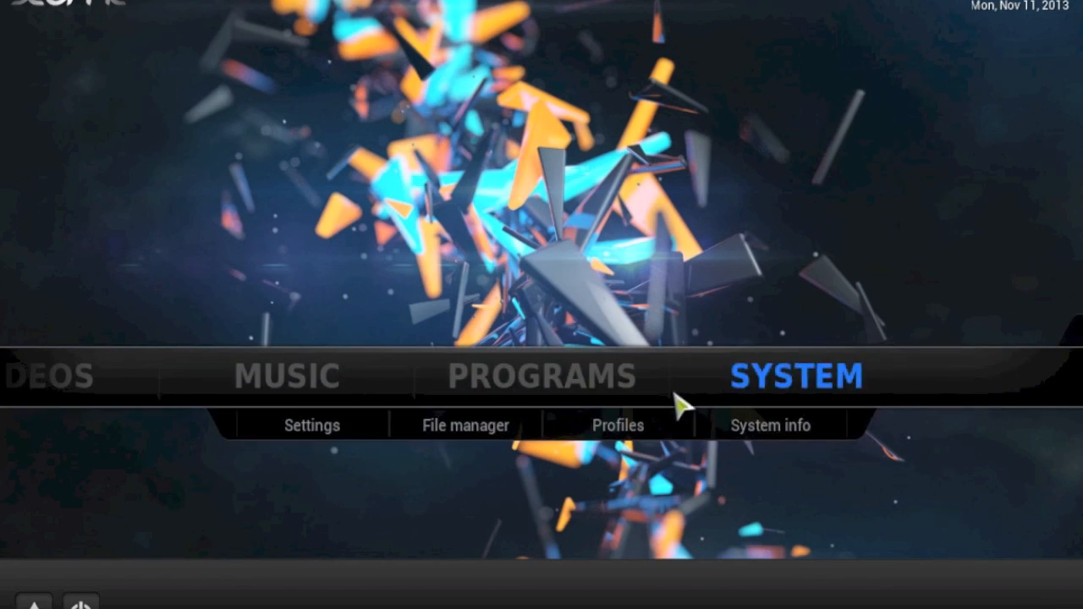
{"action": "left_click", "coordinate": [542, 376]}
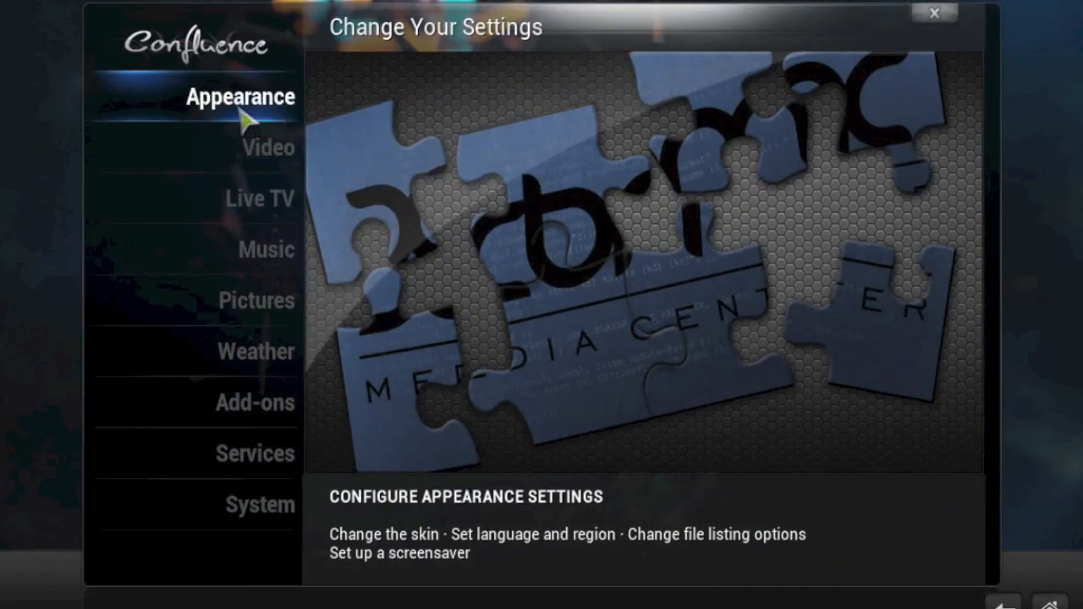
Change the skin background path to iOS 7 Galaxy.jpg and view the Programs menu at Home
{"action": "left_click", "coordinate": [239, 97]}
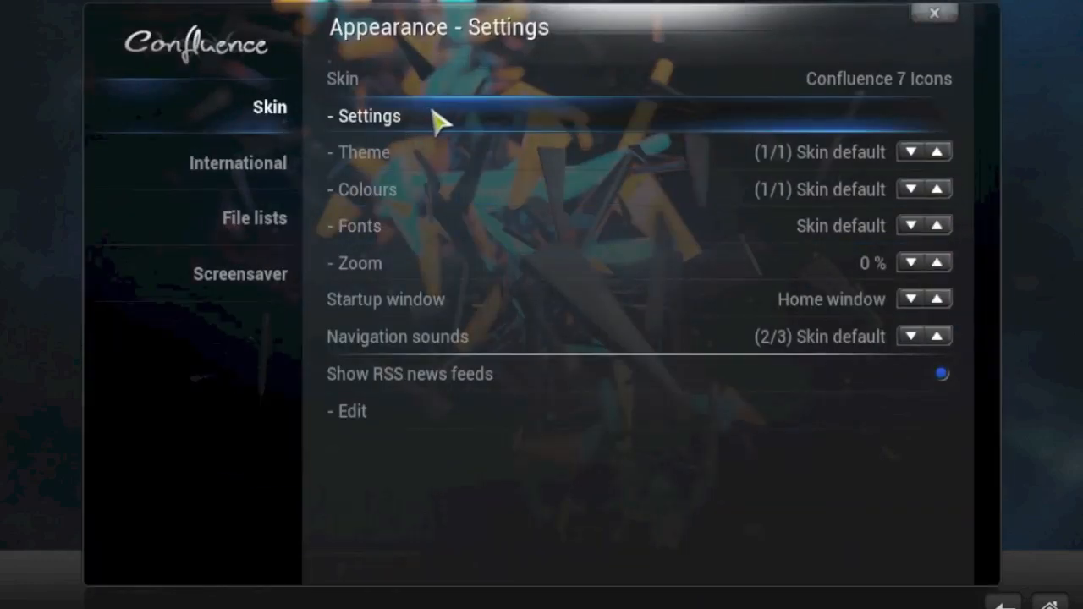
{"action": "left_click", "coordinate": [368, 116]}
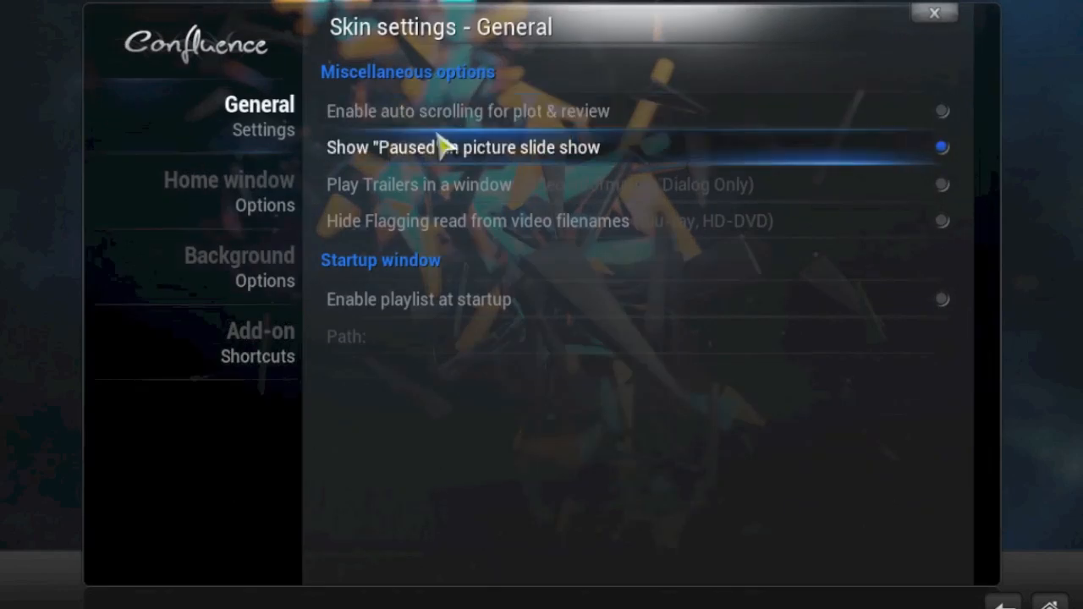
{"action": "left_click", "coordinate": [239, 266]}
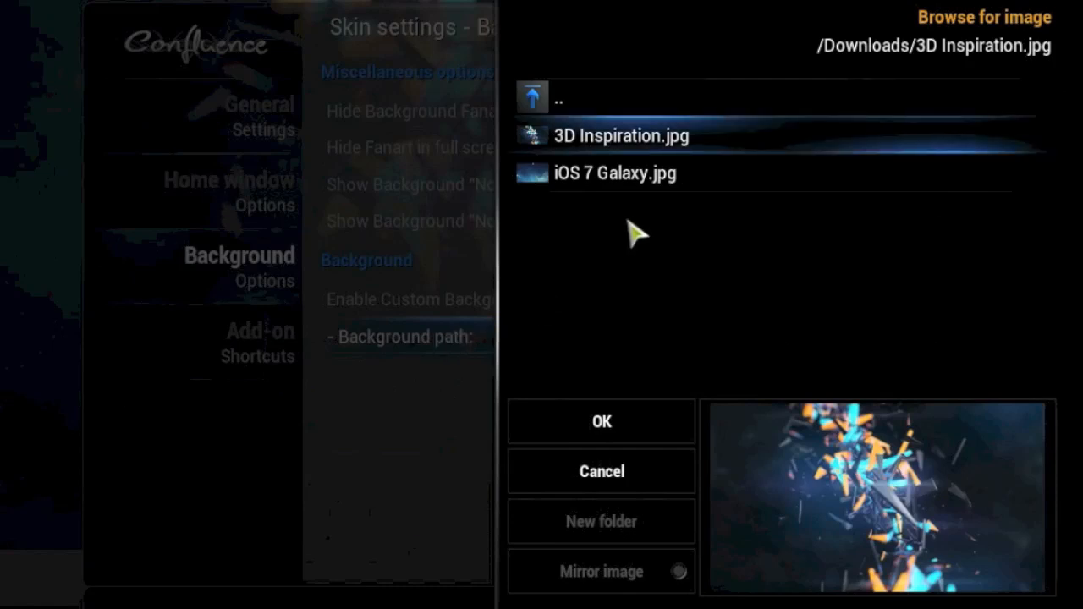
{"action": "left_click", "coordinate": [601, 422]}
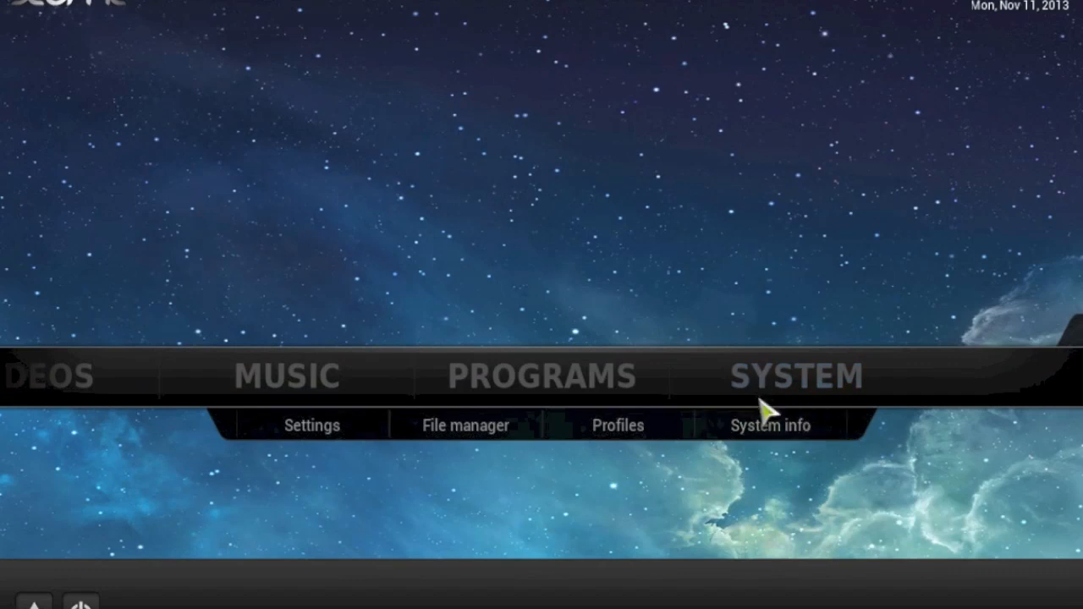
{"action": "left_click", "coordinate": [544, 376]}
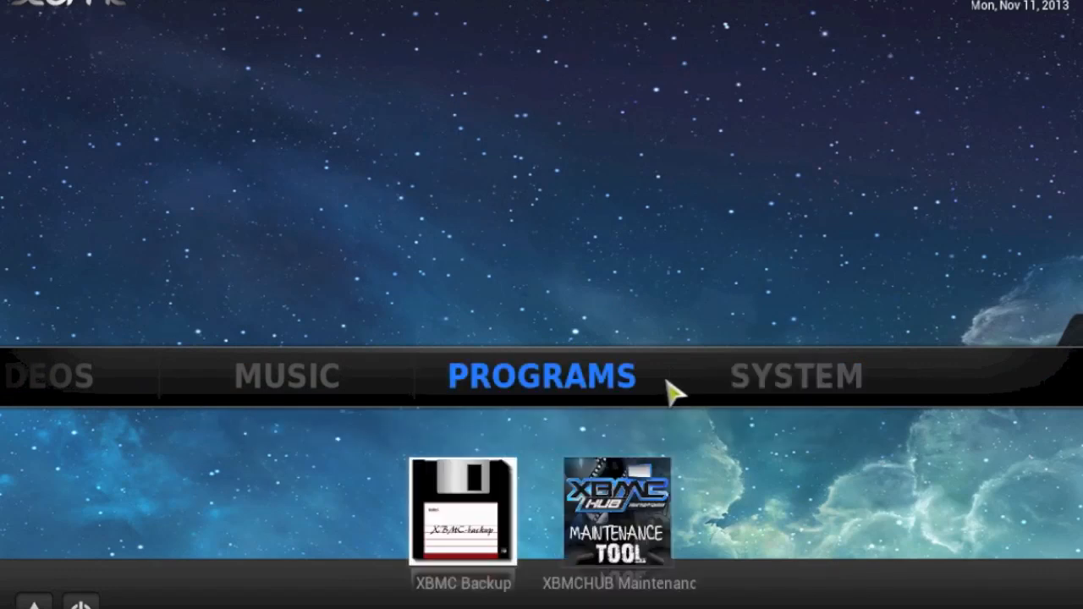